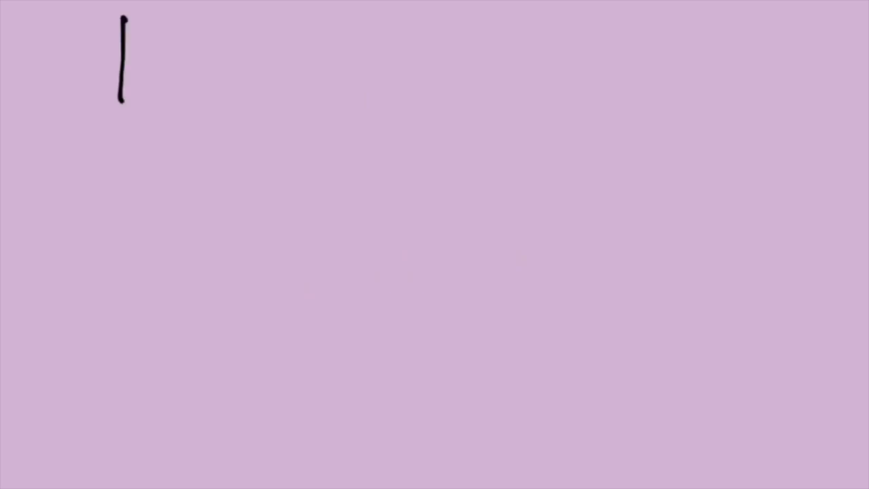
Handwrite 100% − 20% = 80% at the top and begin 100 on the line below
drag(136, 68, 306, 40)
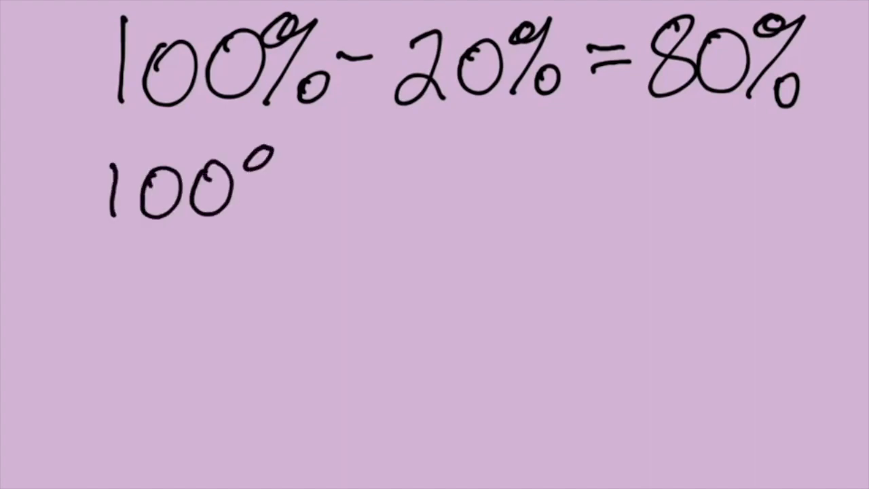
drag(245, 149, 285, 210)
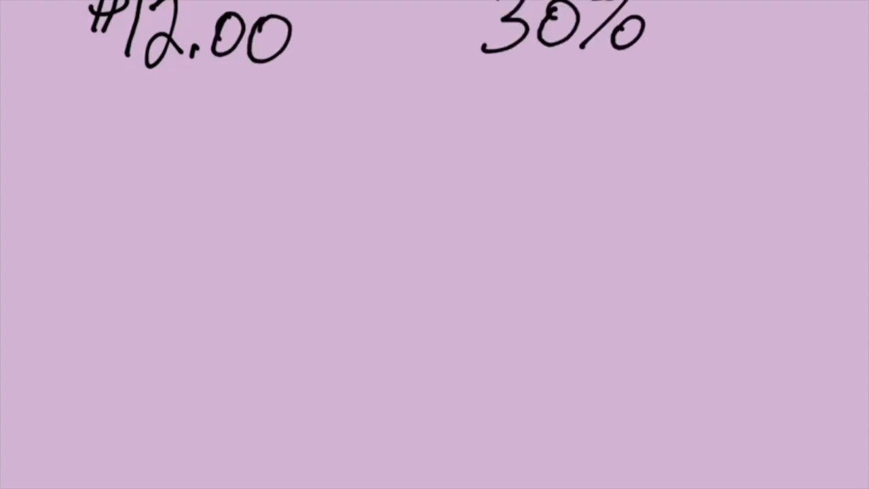
Write 100% − 30% under the 30% discount, giving 70% and a = .70·12
drag(445, 81, 428, 136)
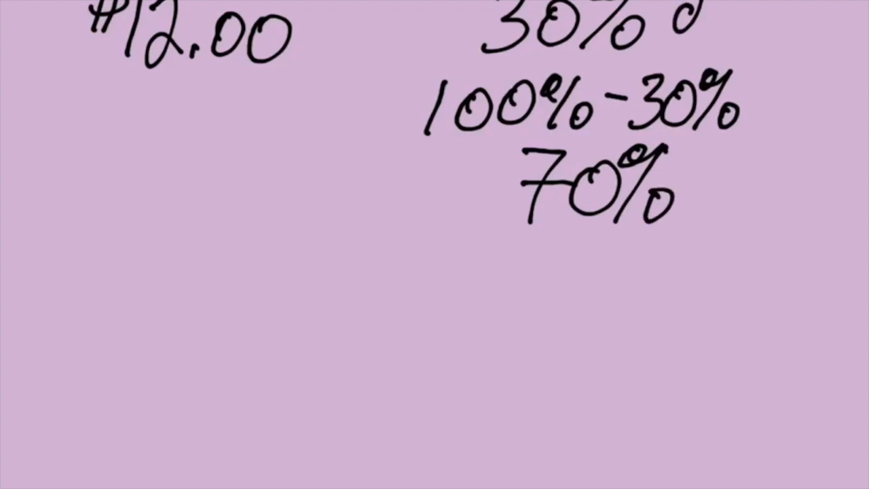
text(iscount)
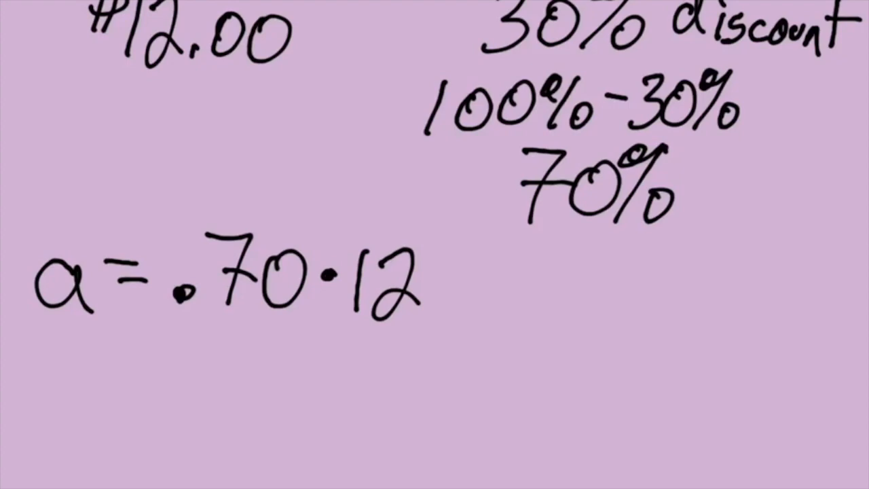
click(144, 373)
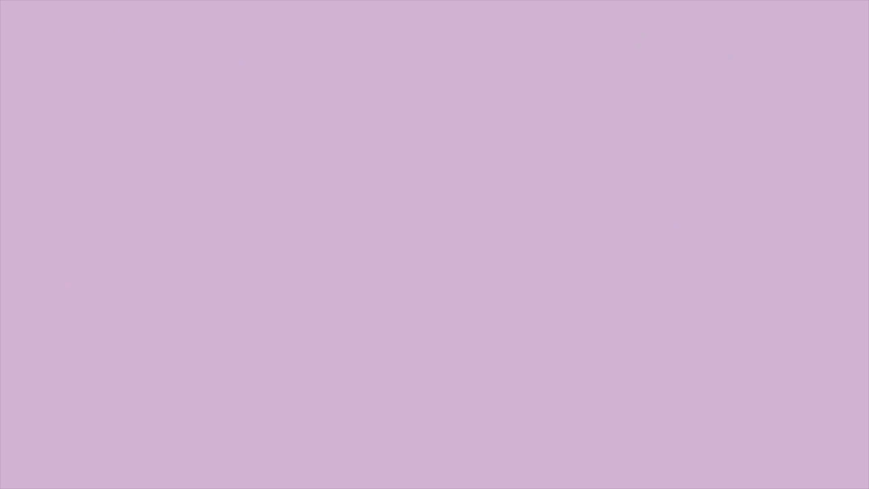
Begin writing 3247 at the top of the cleared board
drag(61, 14, 93, 11)
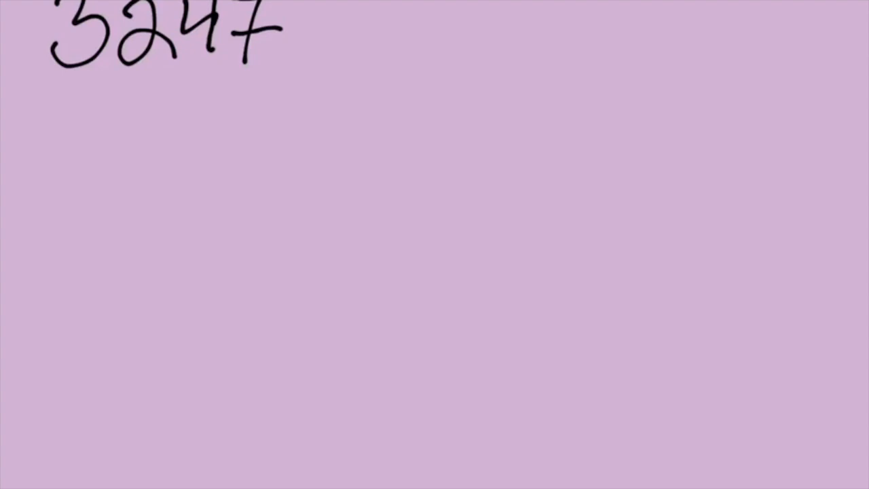
Write 65% off to the right of 3247
drag(488, 14, 505, 38)
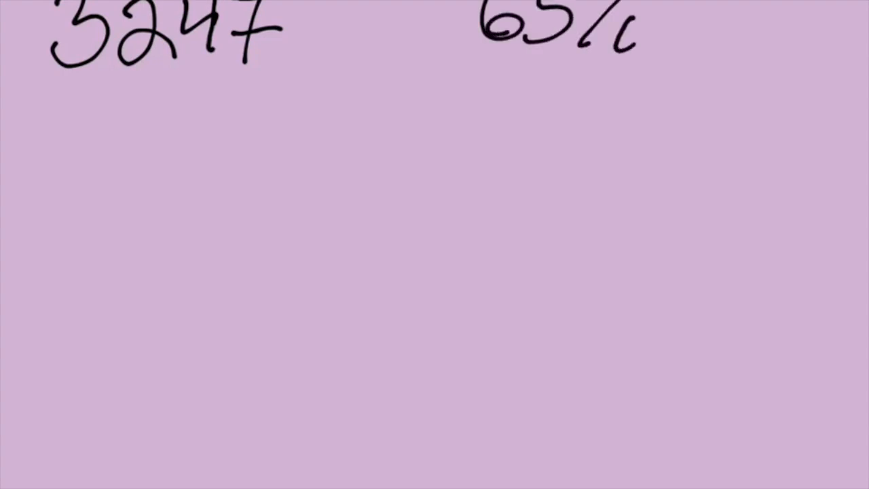
text(off)
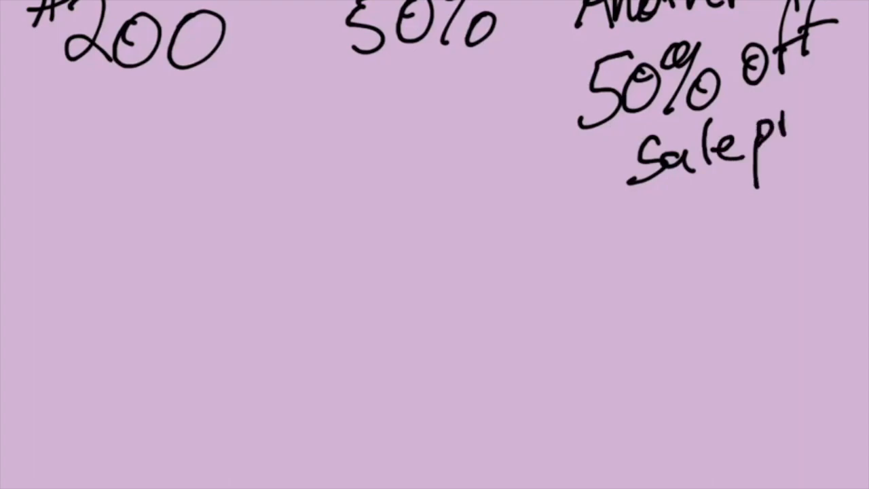
Write 200 · .5, multiply by .5 again, and arrive at the $50 final price
drag(556, 7, 570, 215)
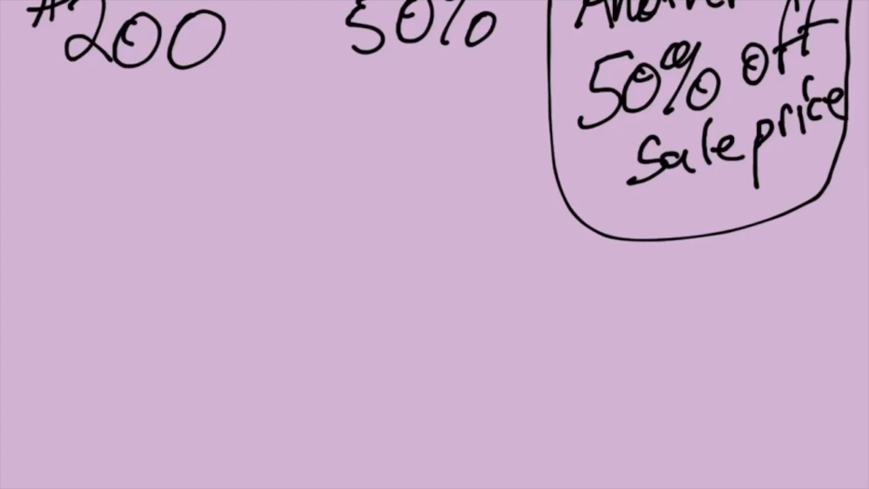
drag(41, 183, 129, 238)
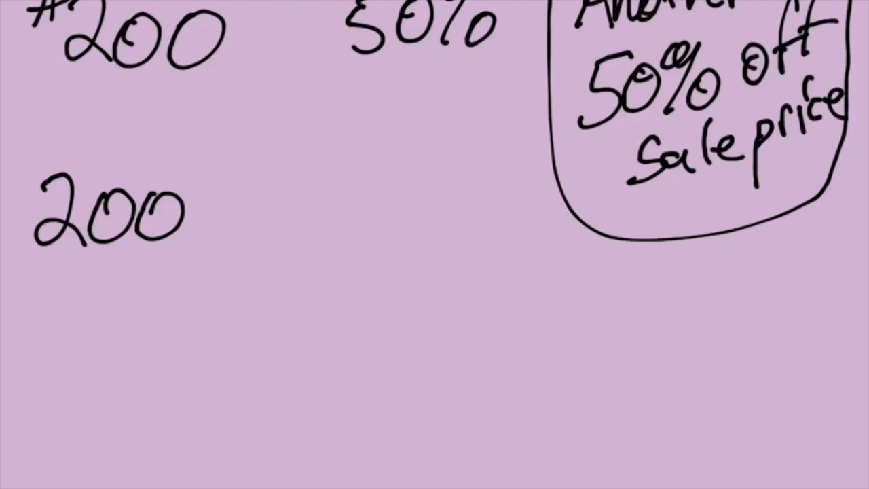
click(212, 207)
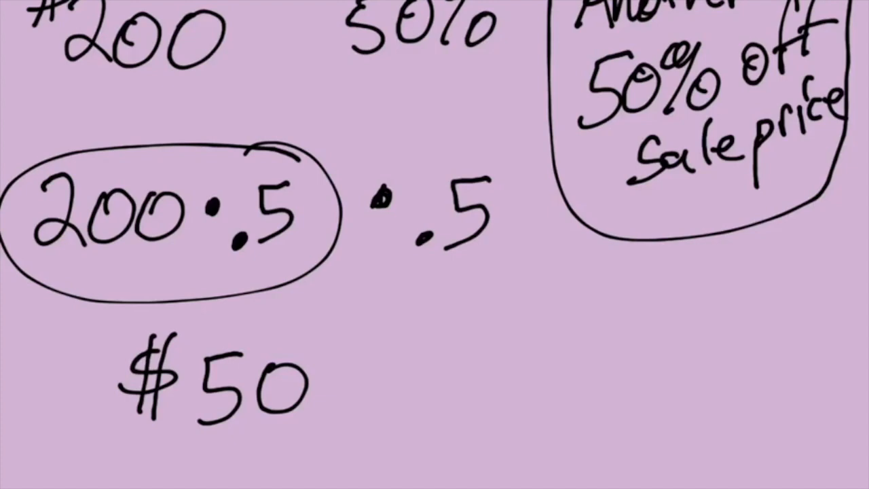
drag(340, 77, 461, 75)
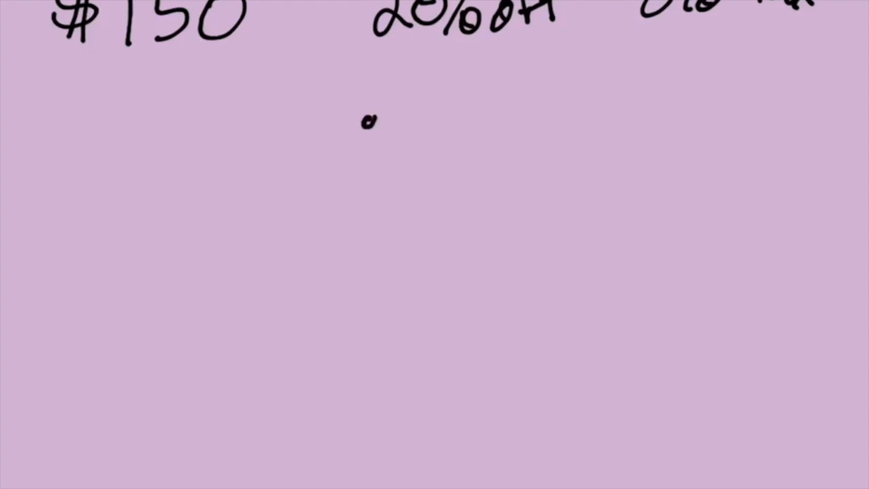
Write 150 · 0.80 · 1.08 beneath the $150 prompt
drag(366, 125, 462, 95)
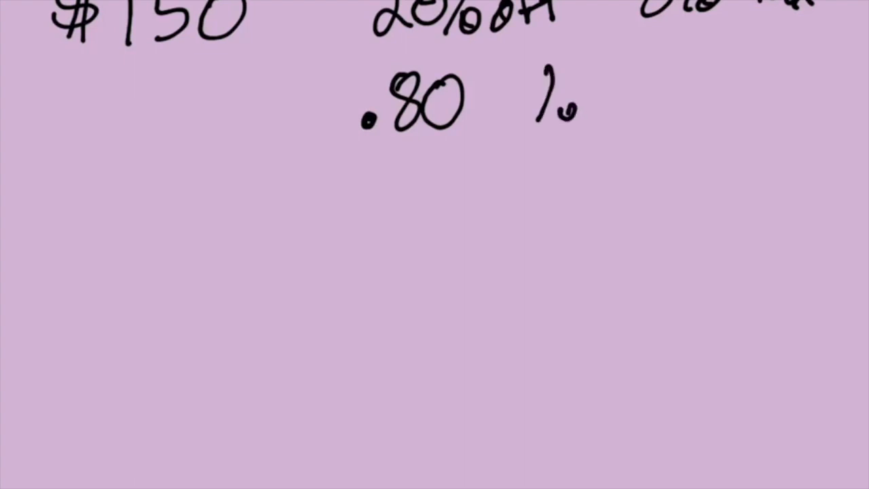
text(08)
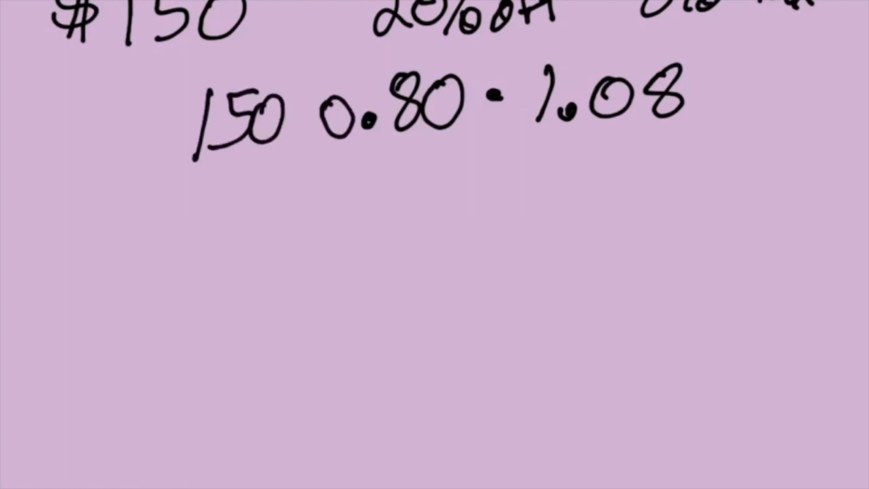
click(295, 114)
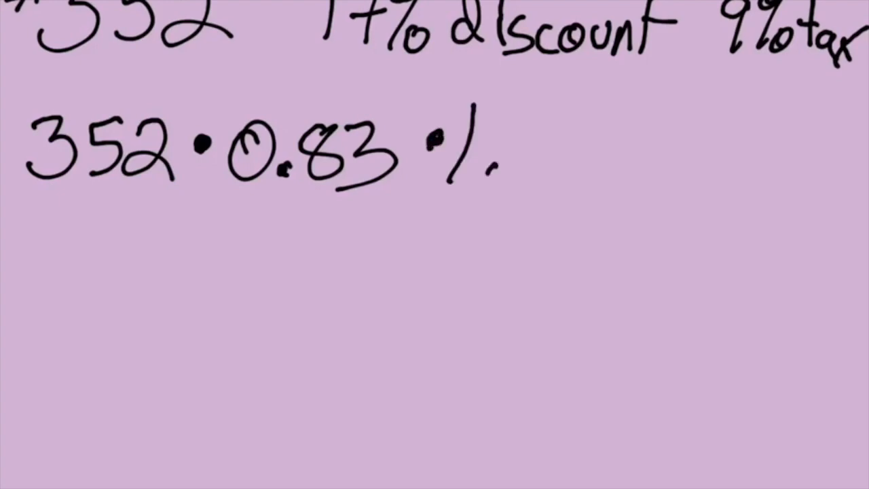
Complete 352 · 0.83 · 1.09 and begin the result 31 below
text(.09)
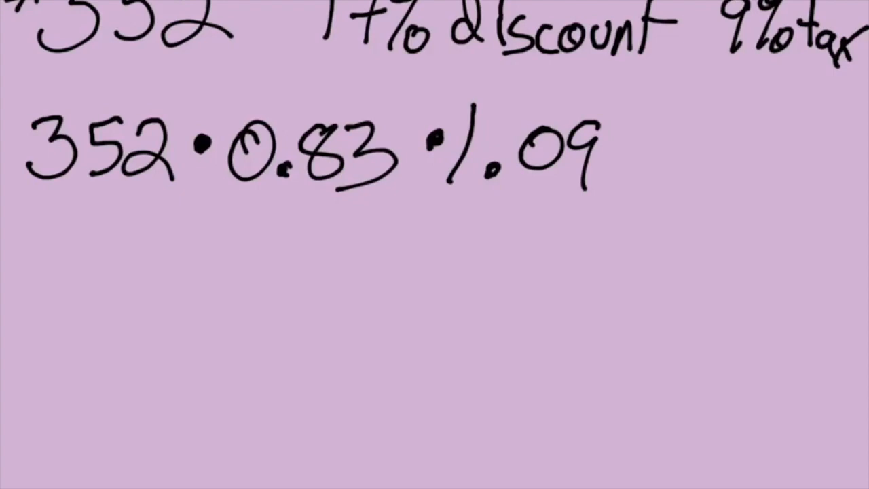
text(31)
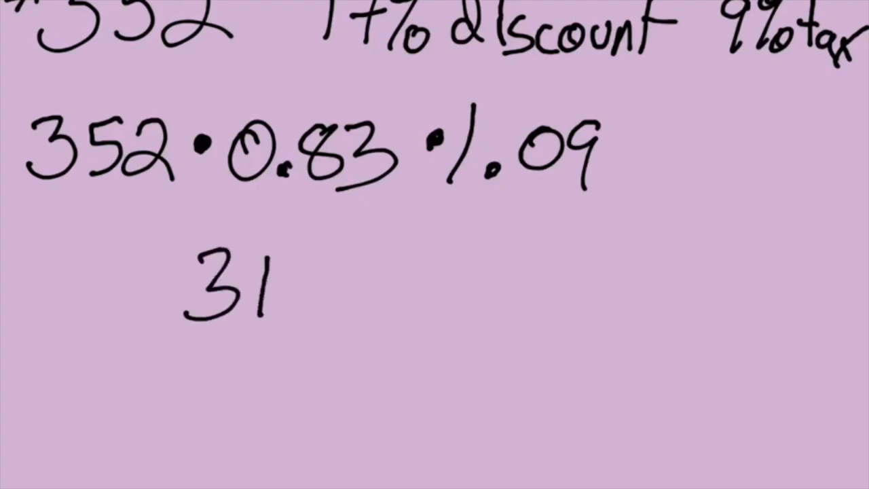